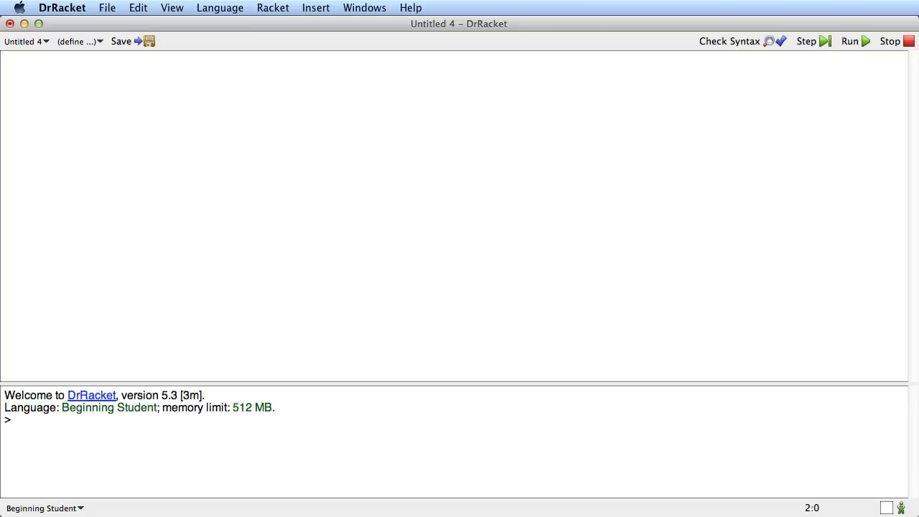
# Type (define-struct wand (wood core length)) in the definitions window
pyautogui.write('(define-struct wand (wood core leng')
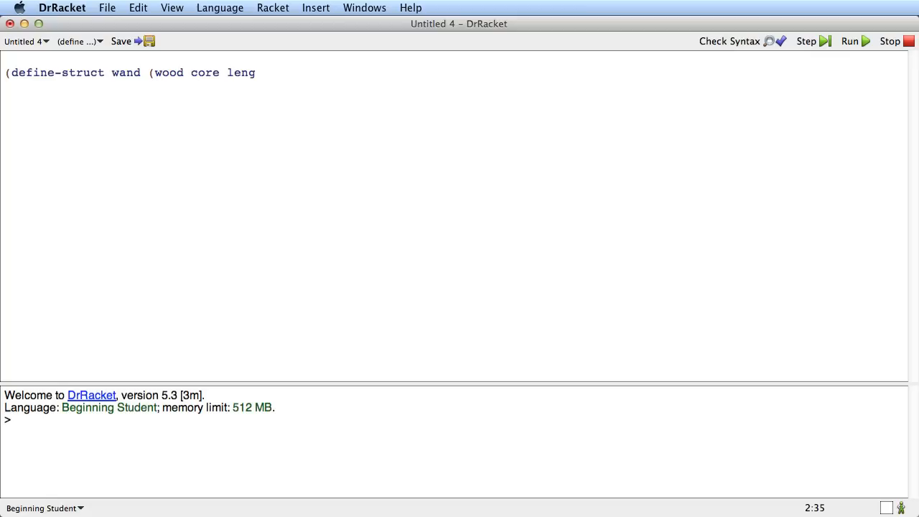
pyautogui.write('th))')
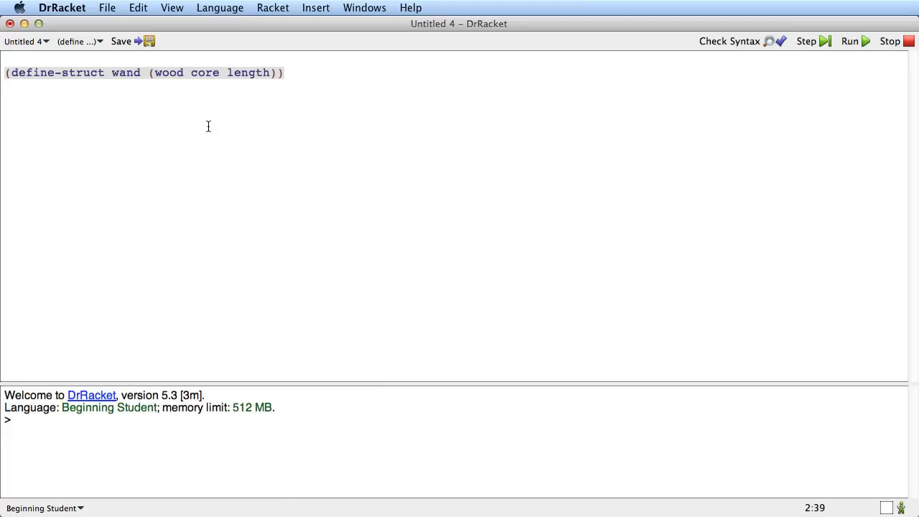
pyautogui.moveTo(367, 83)
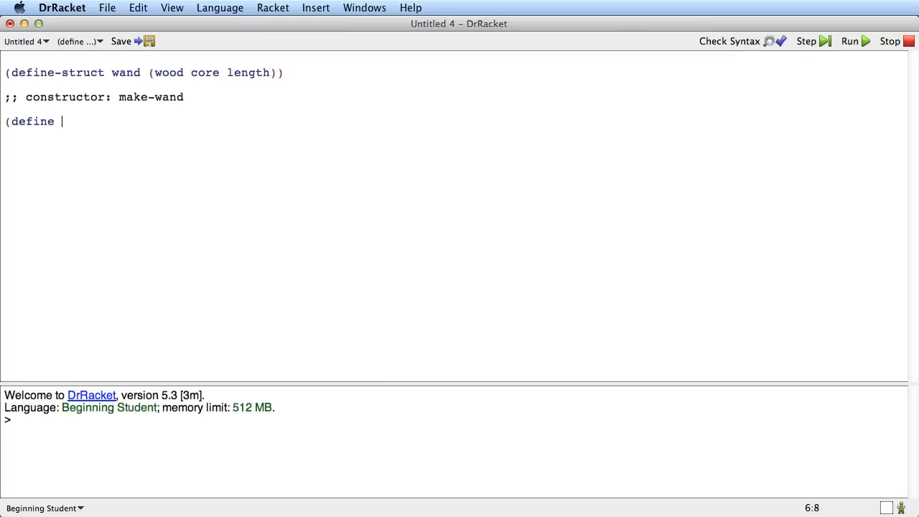
# Define trw as (make-wand "yew" "phoenix feather" 13.5)
pyautogui.write('trw (make-wand "')
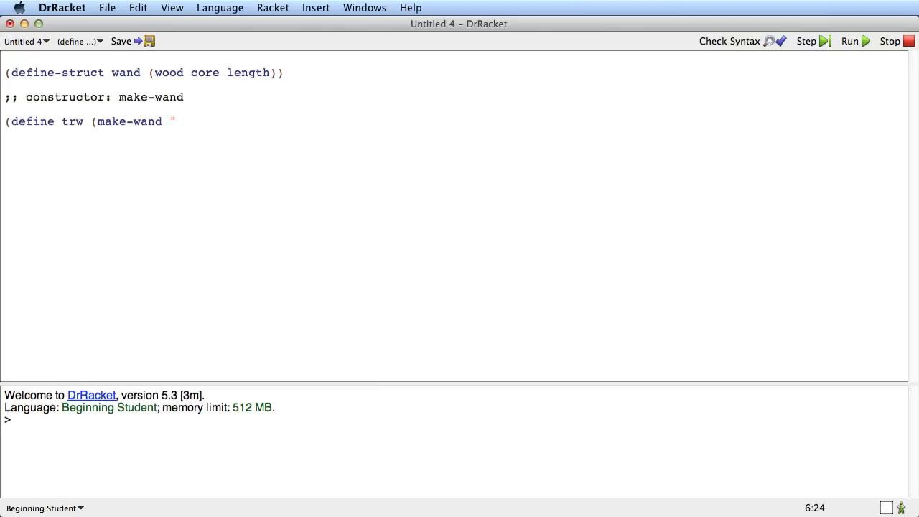
pyautogui.write('yew" "phoenix feather" 13.5))')
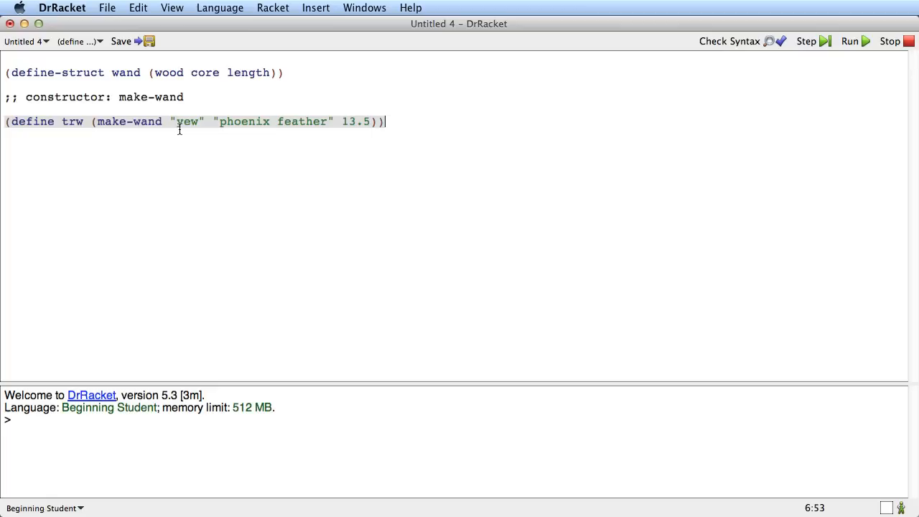
pyautogui.moveTo(550, 147)
pyautogui.write(';; selectors:')
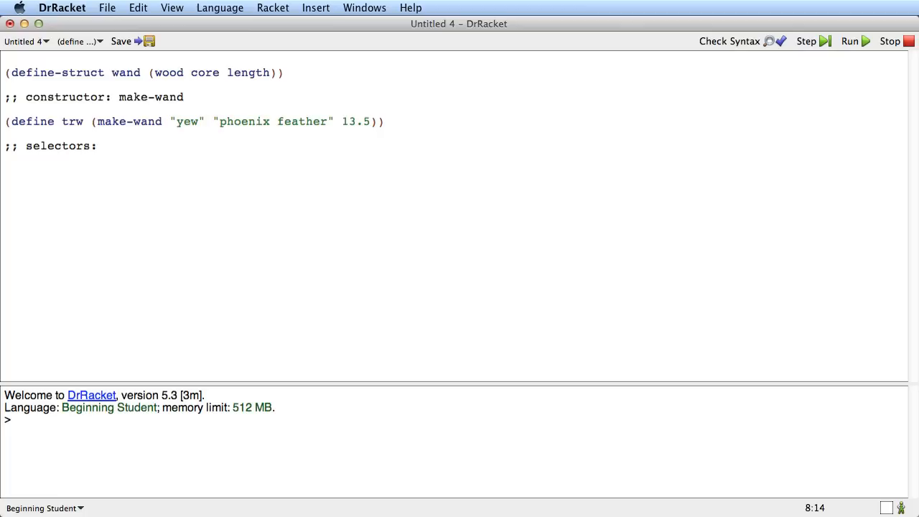
# Type the selectors comment listing wand-wood, wand-core and wand-length
pyautogui.write('wand-wood wand-core wand-le')
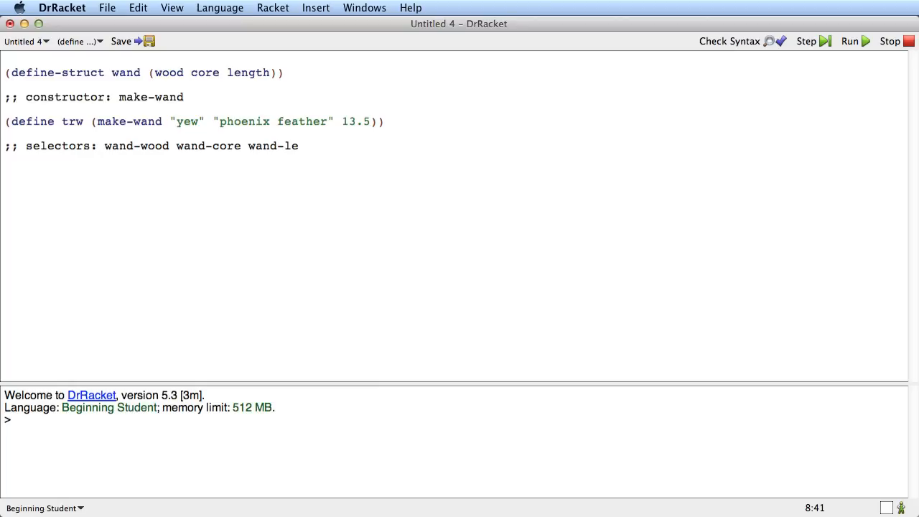
pyautogui.write('ngth')
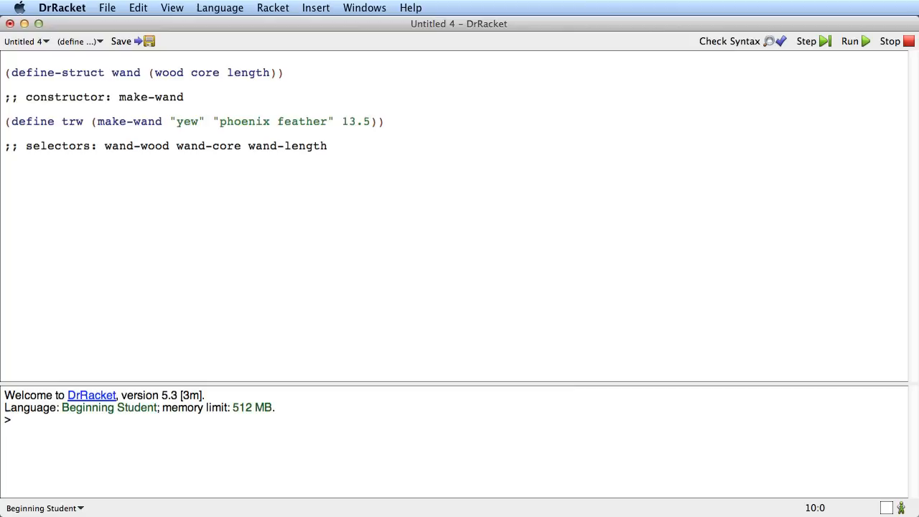
pyautogui.write('(wand-wood')
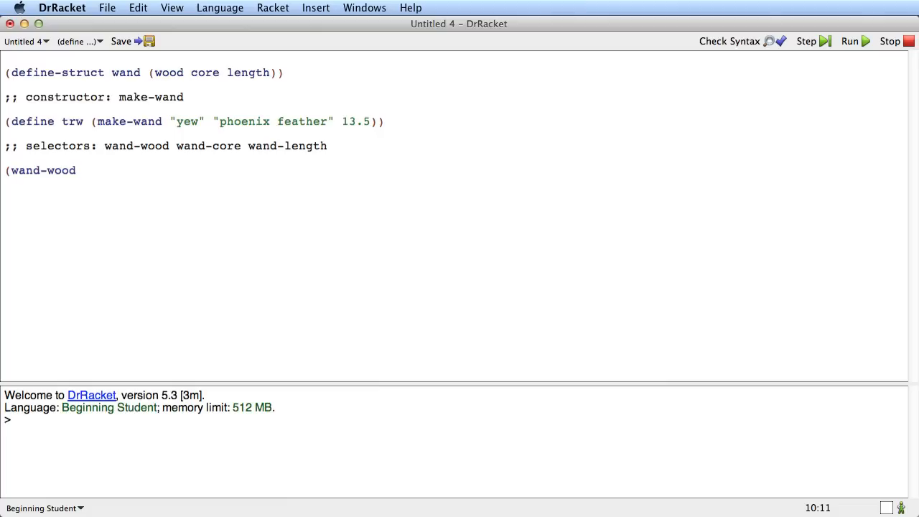
pyautogui.click(849, 41)
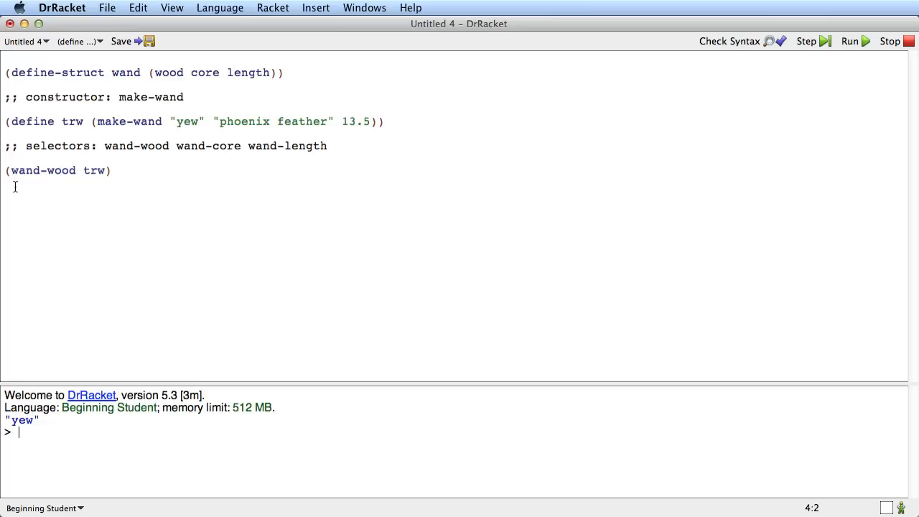
pyautogui.moveTo(134, 249)
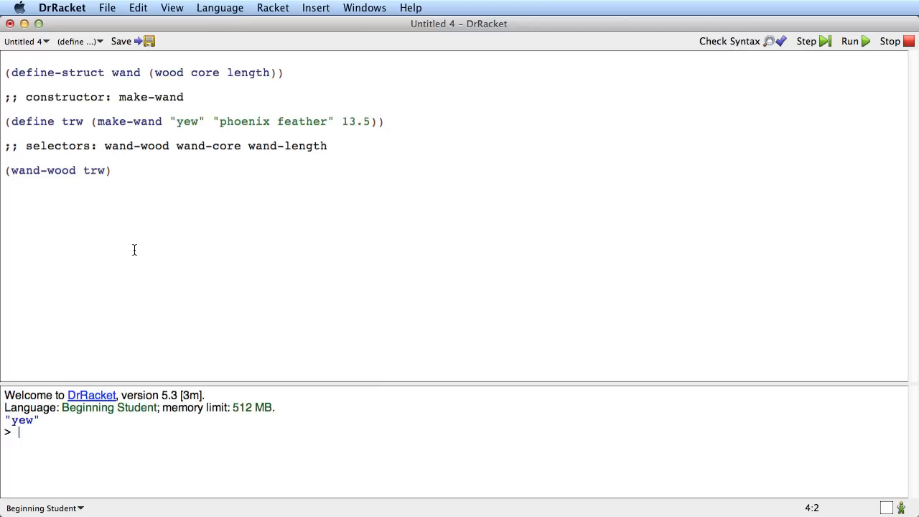
# Add the (wand-length trw) call, which evaluates to 13.5
pyautogui.write('(wand-')
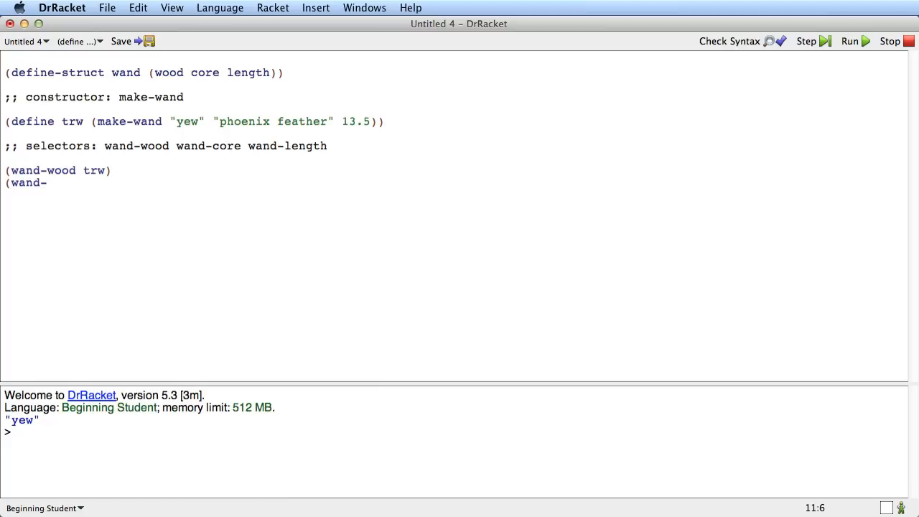
pyautogui.write('length trw)')
pyautogui.write(';; structu')
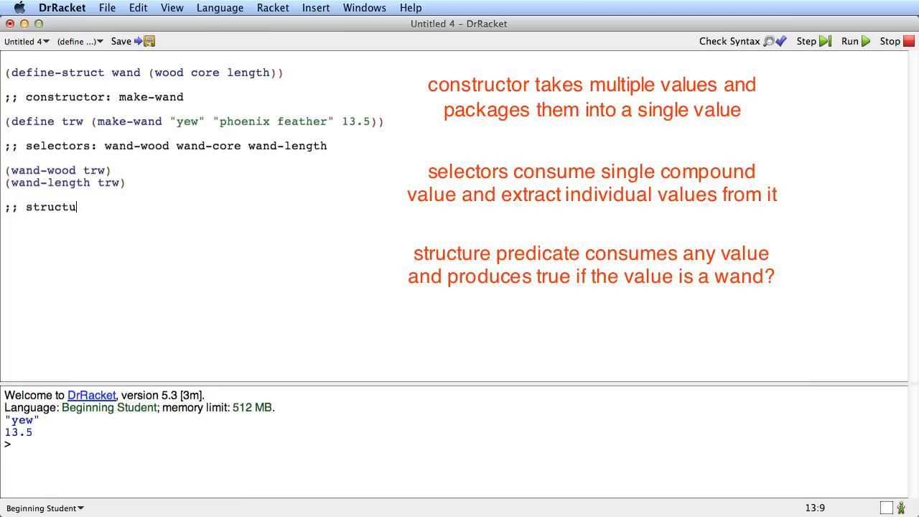
# Finish the 'structure predicate: wand?' comment and annotate (wand? trw) as producing true
pyautogui.write('re predicate: wand?')
pyautogui.click(203, 231)
pyautogui.write('(wand? trw) ')
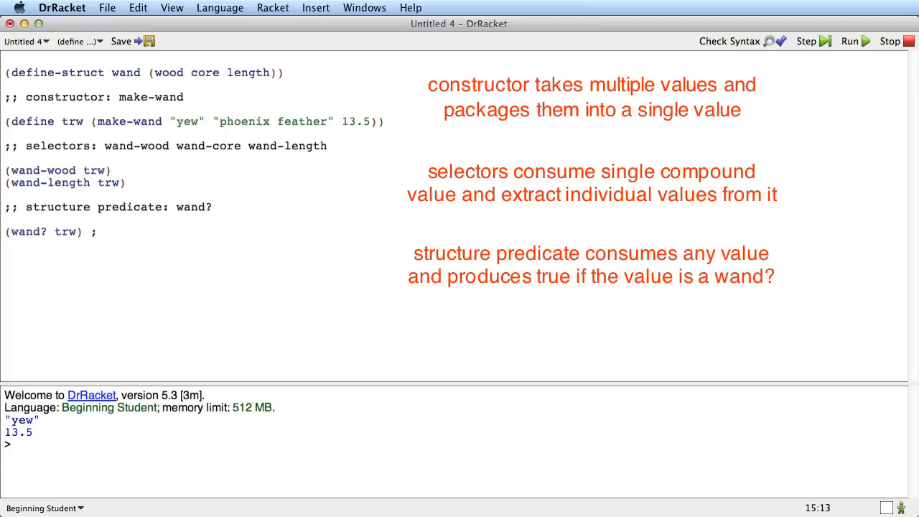
pyautogui.write(';produces true')
pyautogui.write('(wand? 32')
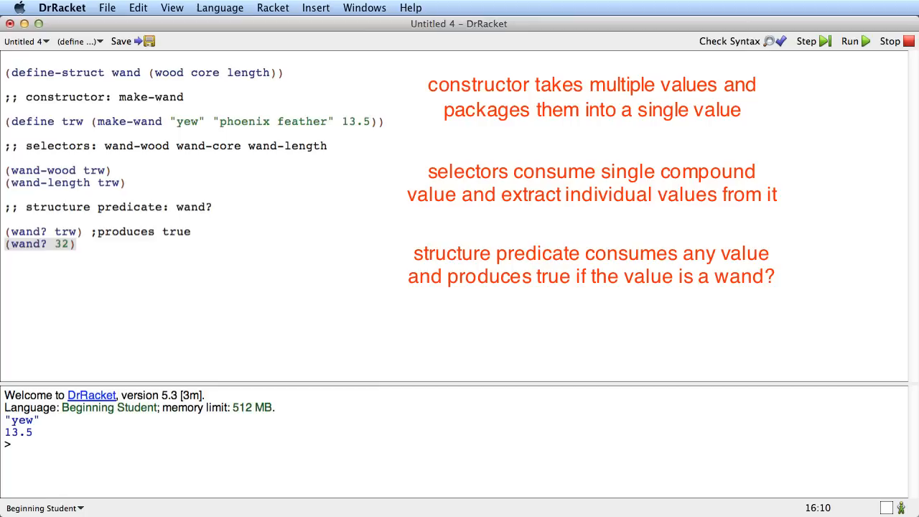
pyautogui.write(';produces false')
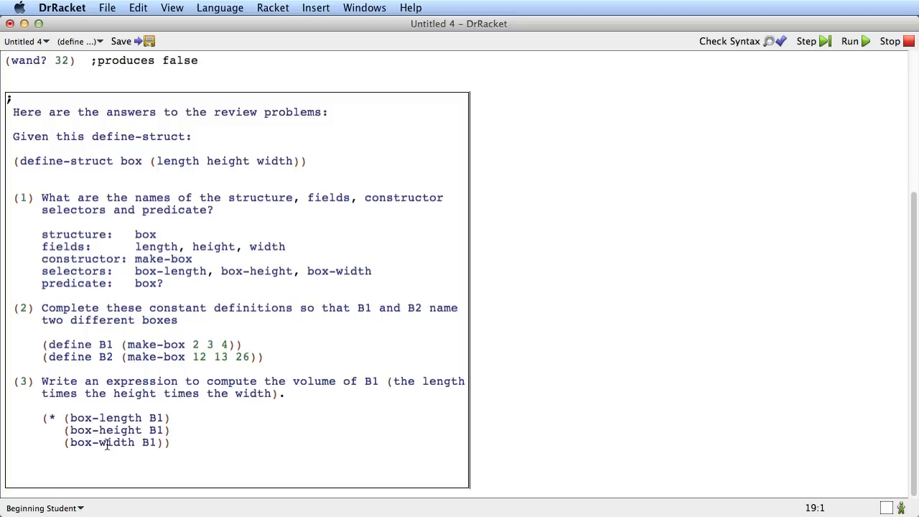
pyautogui.moveTo(794, 268)
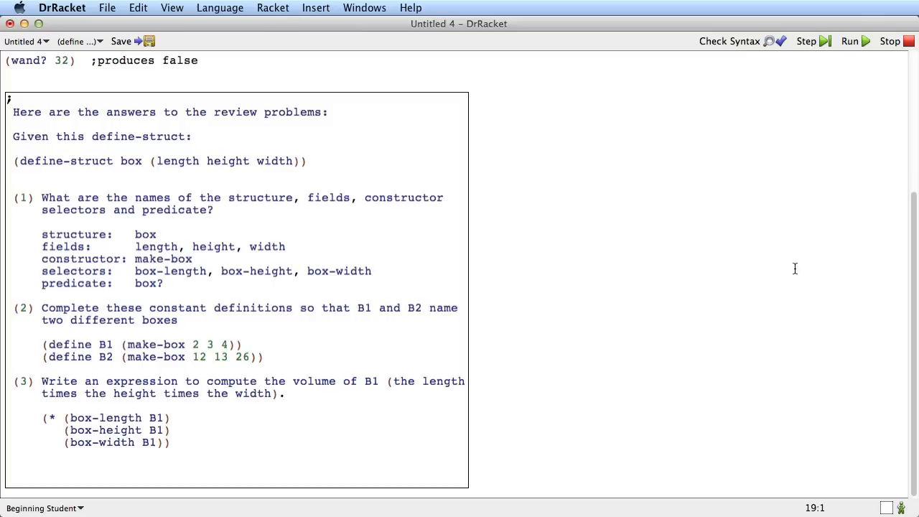
# Scroll back up to the top of the wand file
pyautogui.scroll(3)
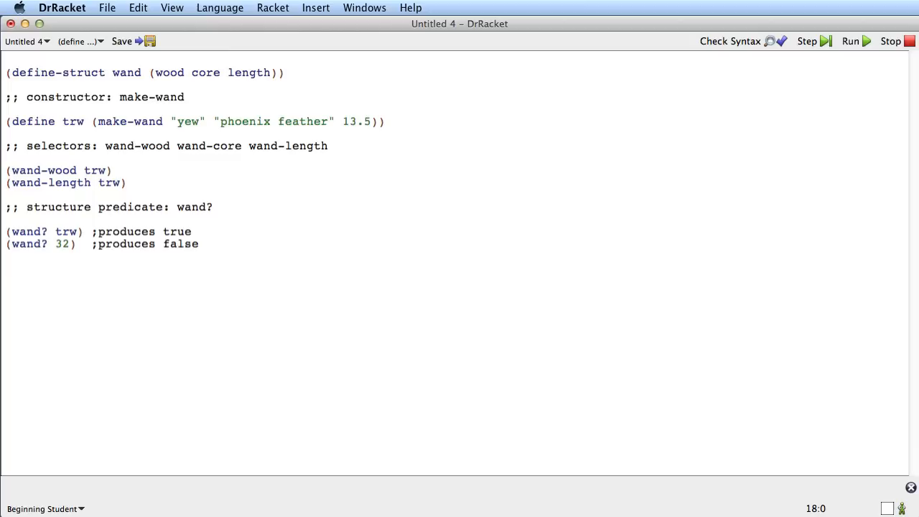